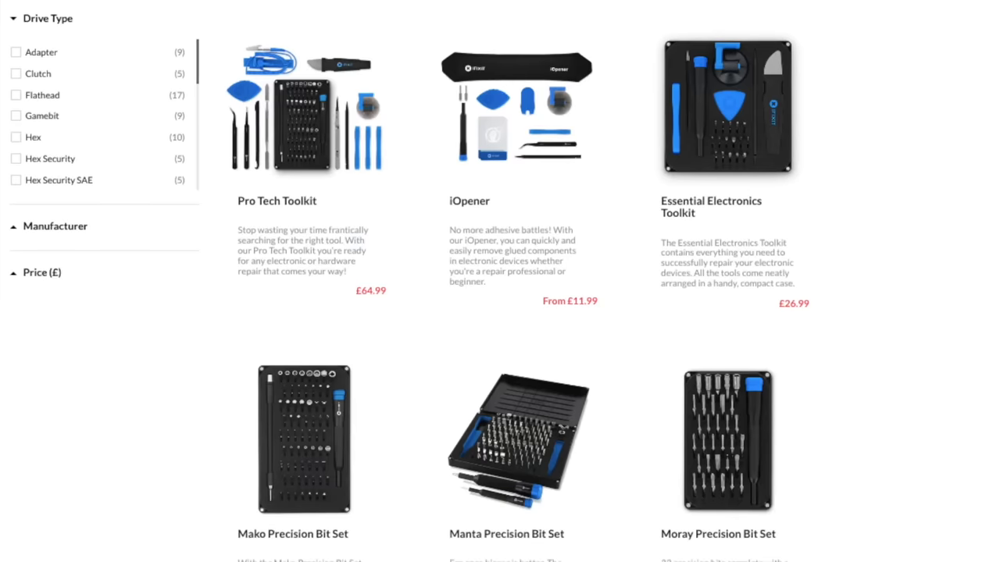
pyautogui.scroll(-3)
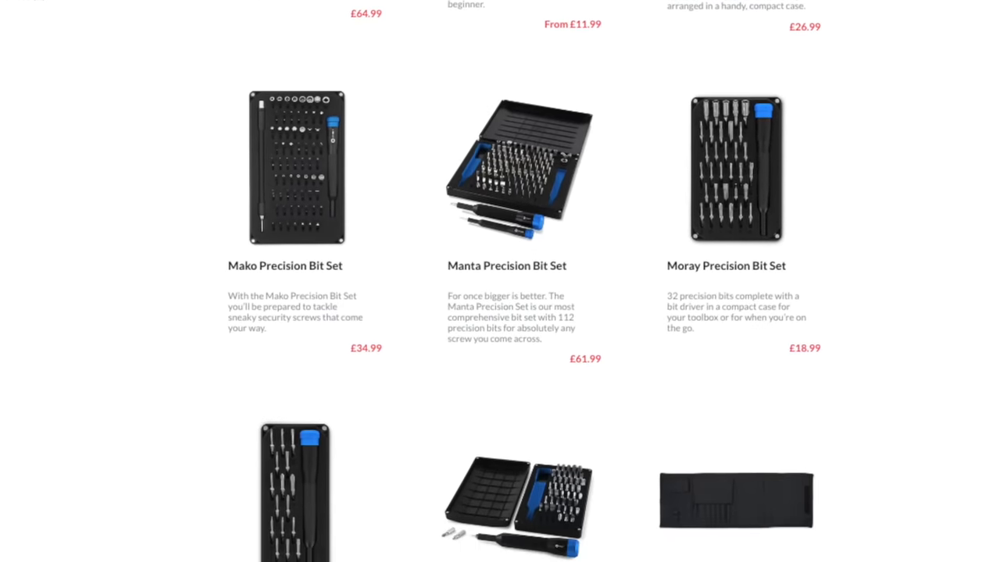